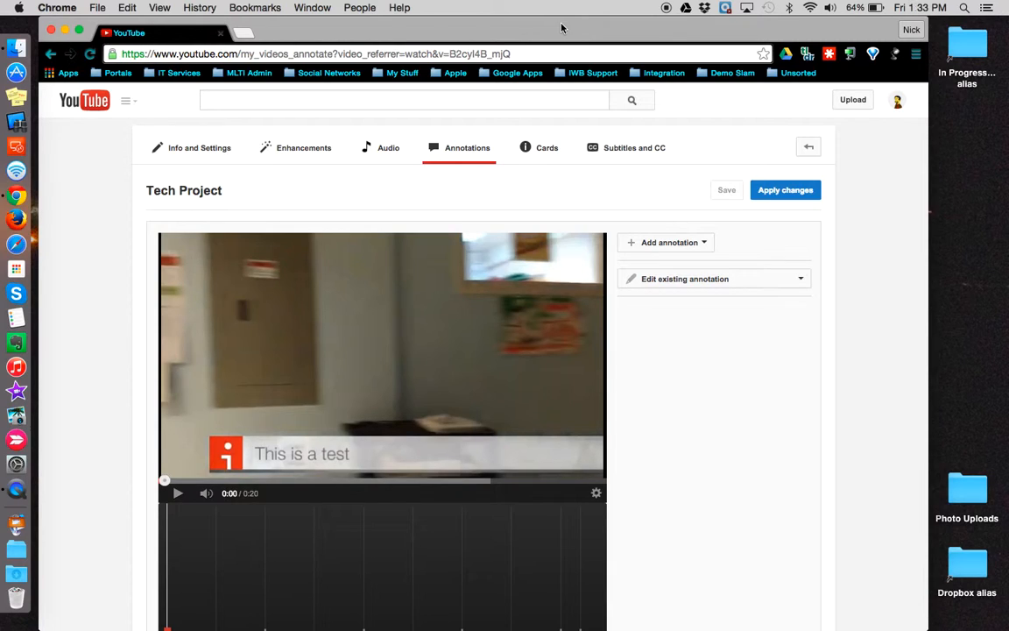
Scroll down and drag the timeline playhead to 0:02.
scroll("down", 3)
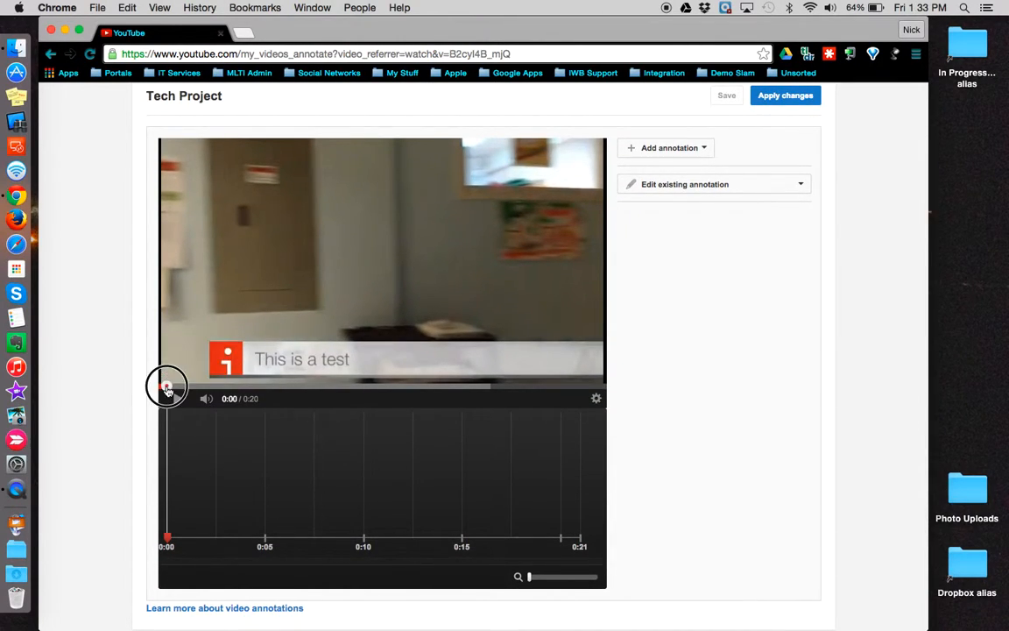
left_click_drag(167, 387, 223, 387)
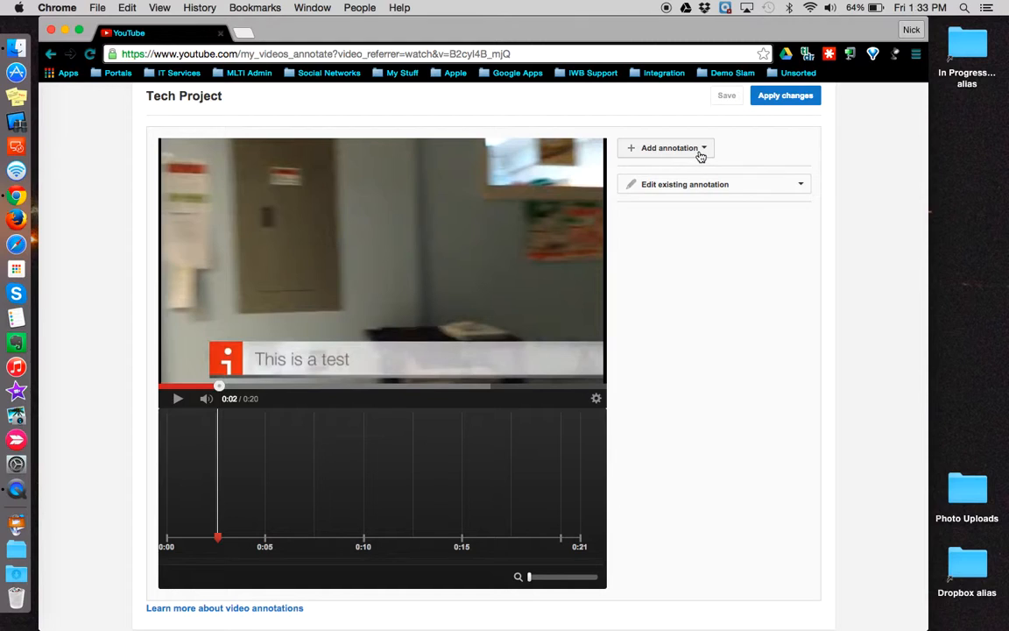
Open the Add annotation dropdown listing Speech bubble, Note, Title, Spotlight and Label.
left_click(669, 147)
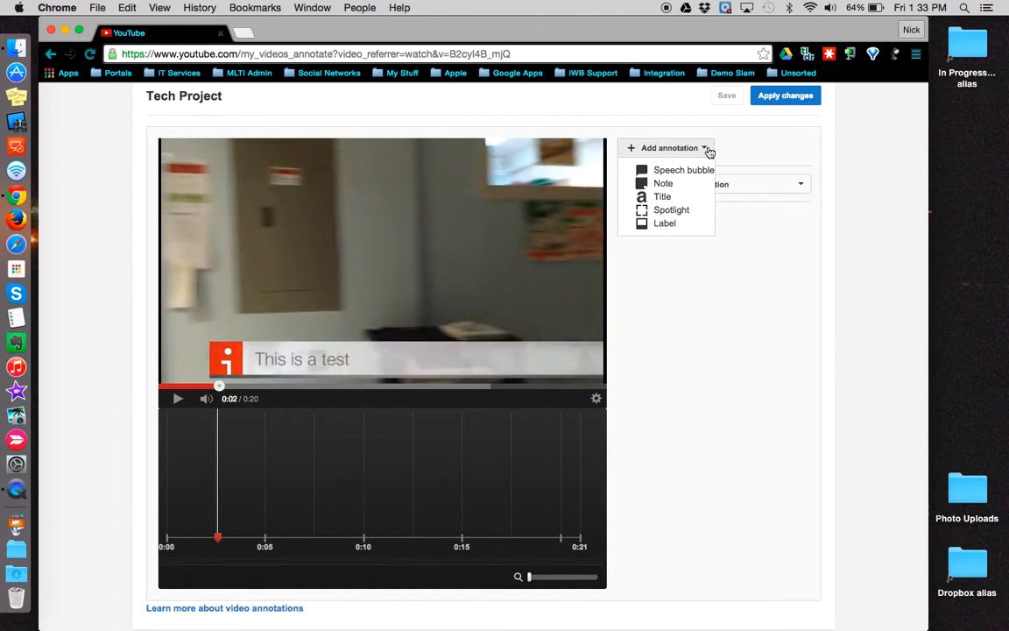
mouse_move(663, 183)
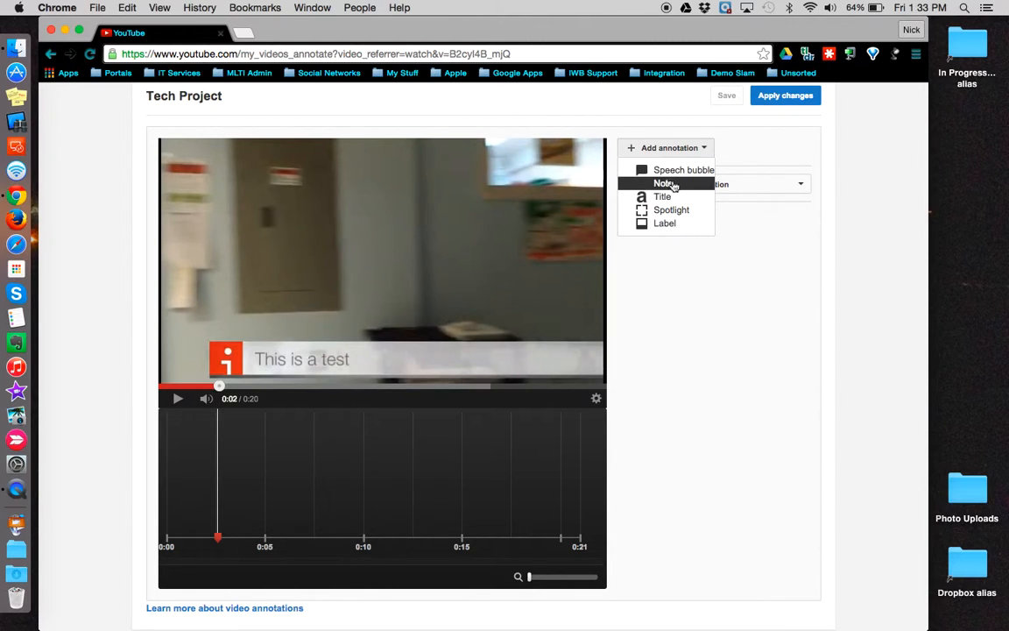
mouse_move(665, 223)
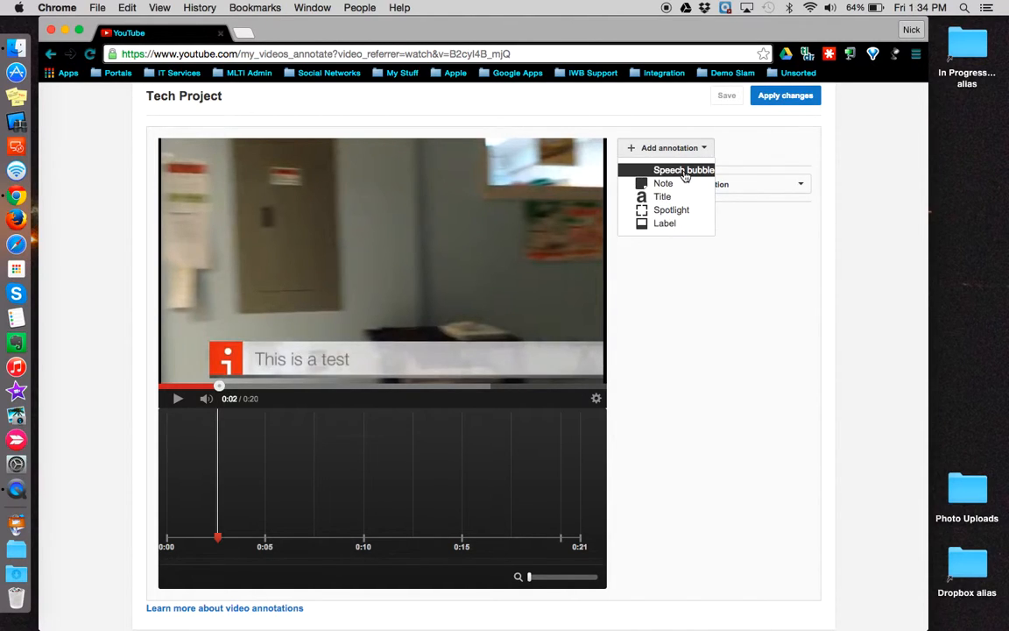
mouse_move(663, 196)
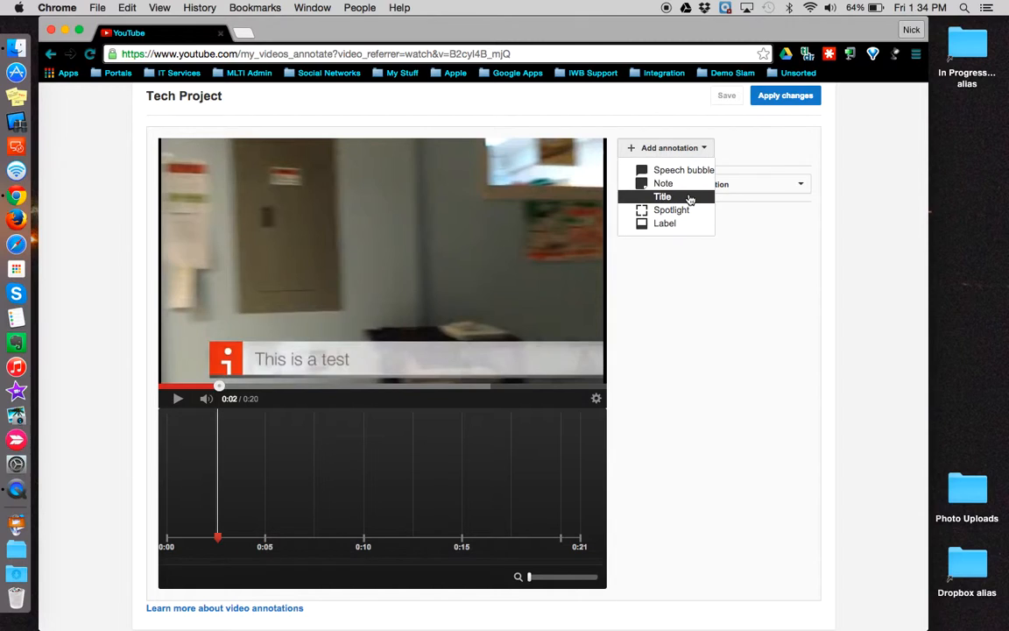
mouse_move(672, 209)
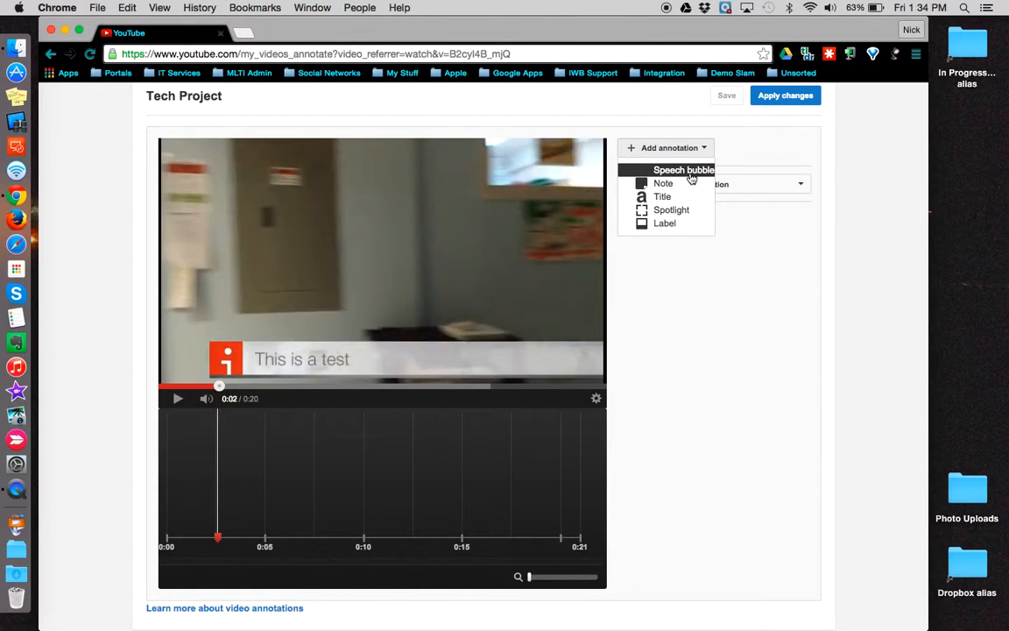
Add a 'HI there' speech bubble spanning 0:02.6–0:05.6 and tick its Link checkbox.
left_click(684, 170)
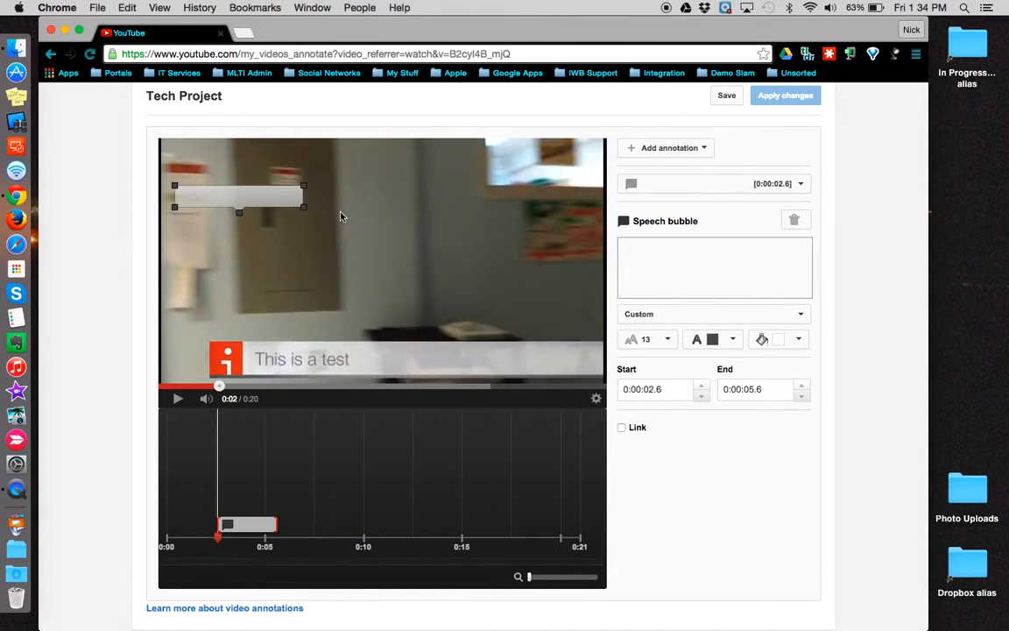
mouse_move(240, 216)
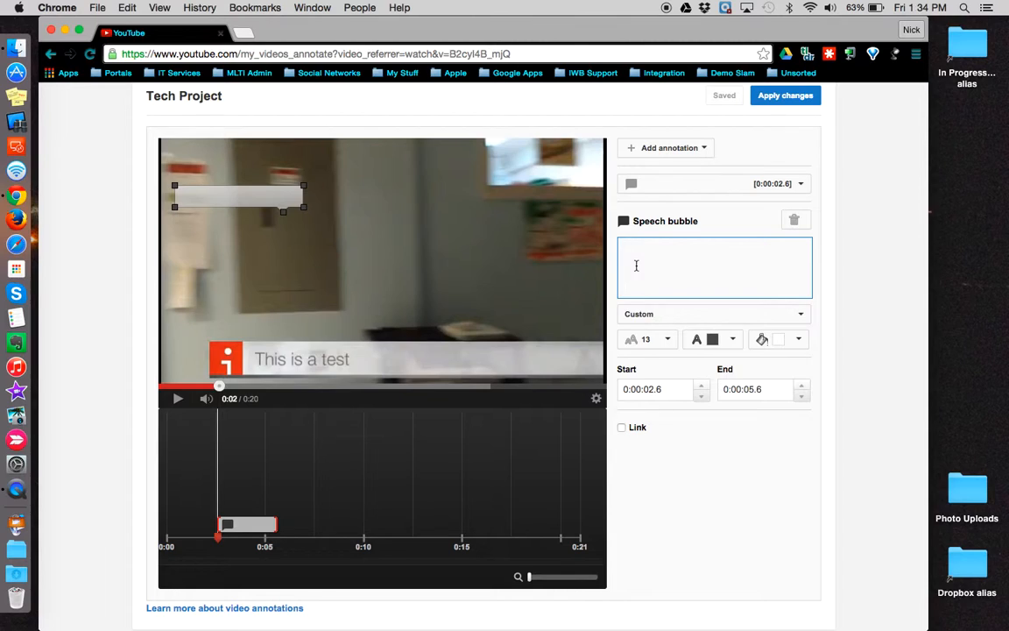
type("HI there")
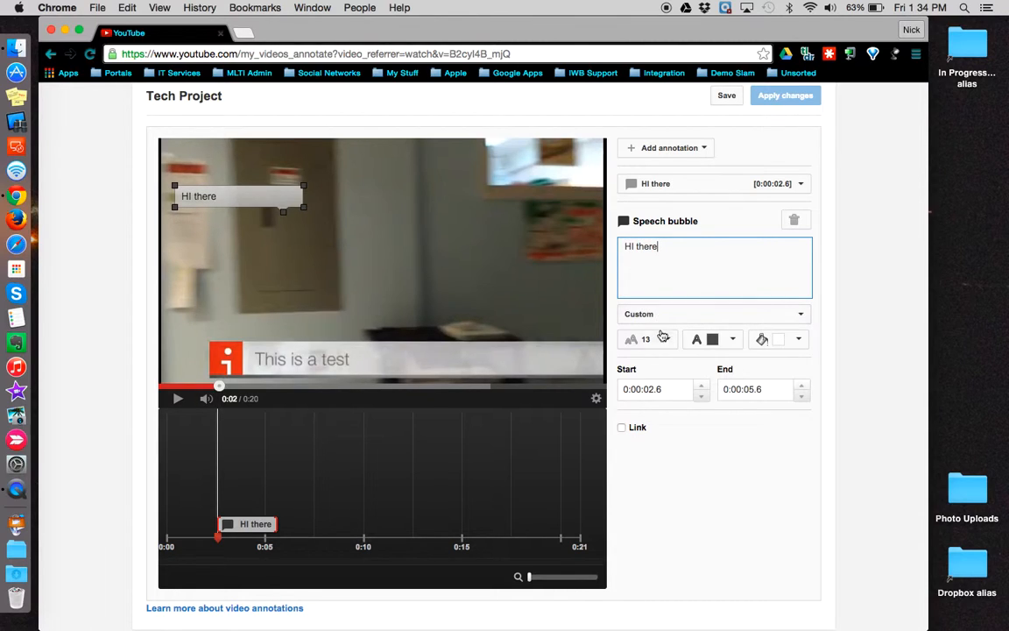
left_click(726, 94)
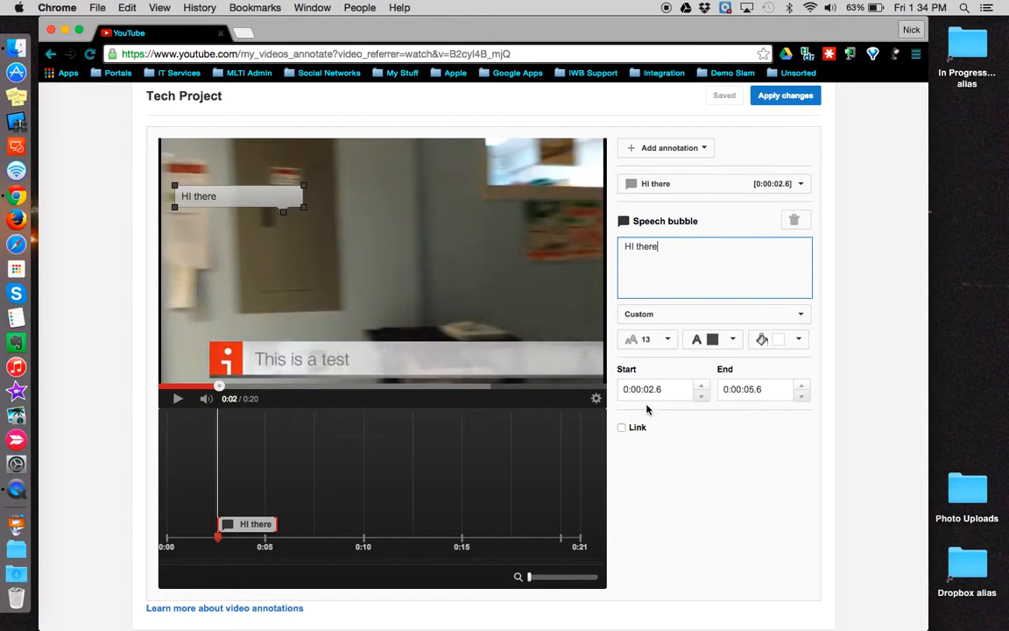
left_click(755, 390)
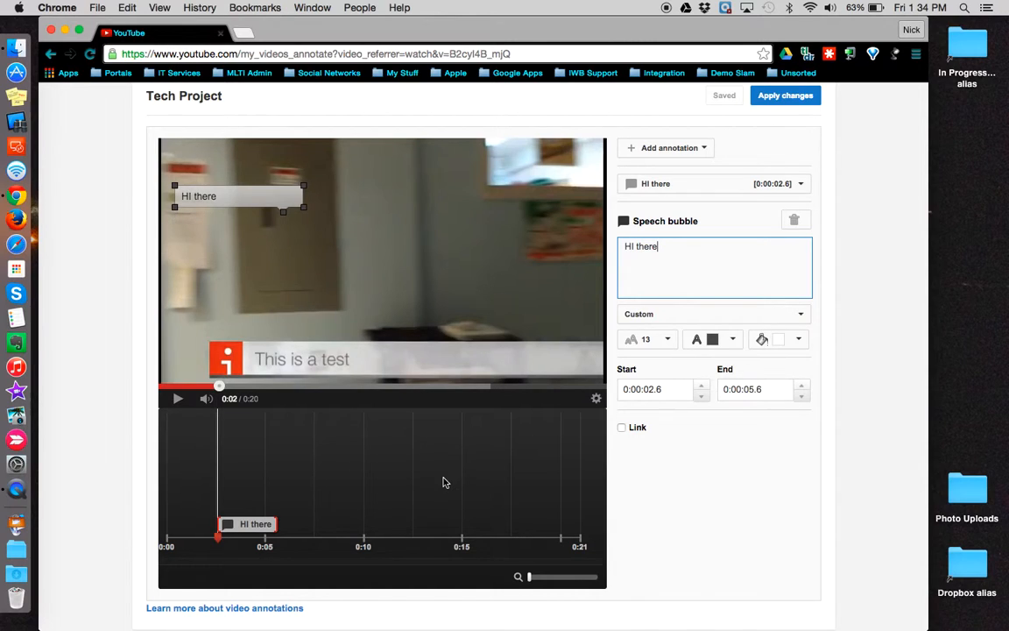
mouse_move(623, 434)
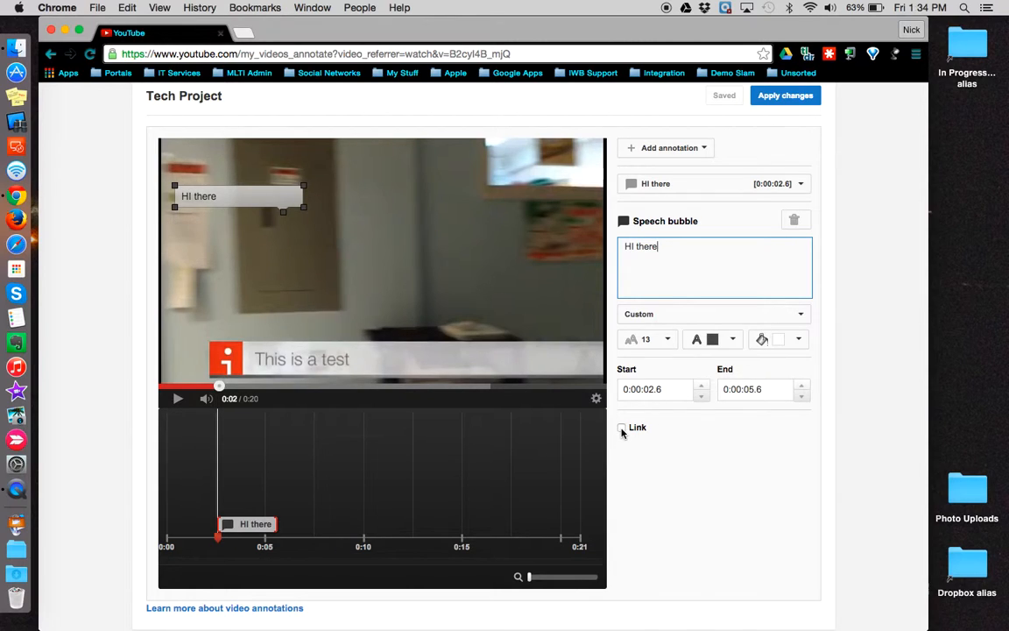
left_click(622, 428)
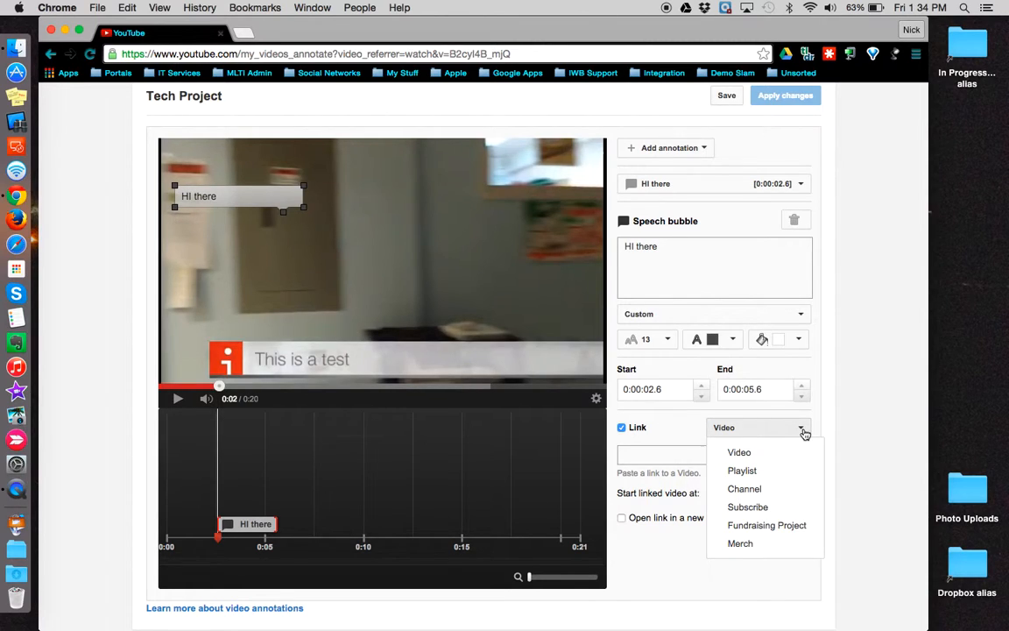
Untick Link on the 'HI there' bubble so it ends at 0:04.5 unlinked.
left_click(740, 452)
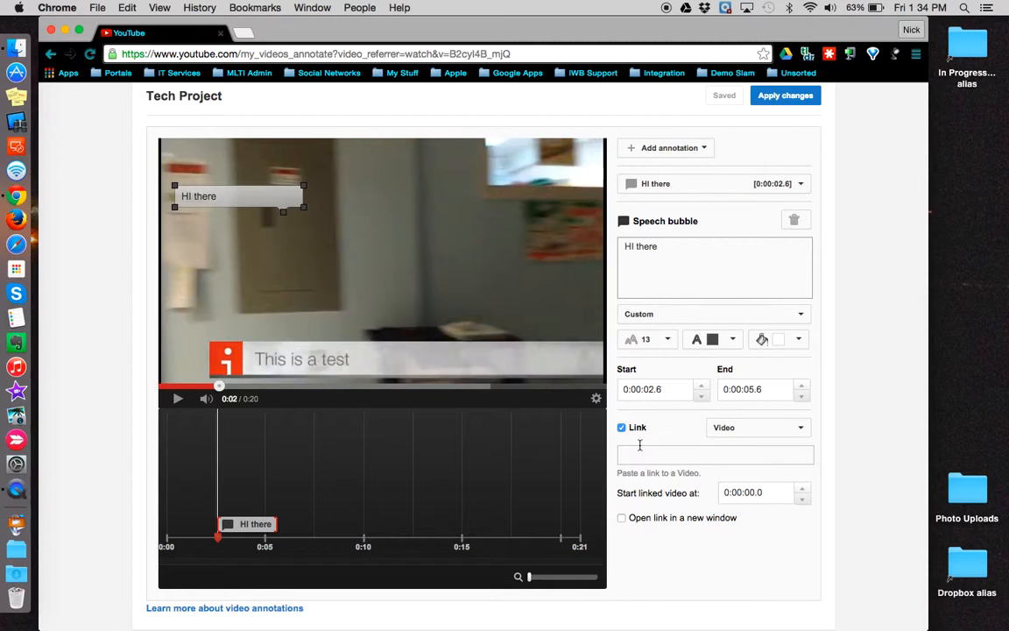
left_click(622, 428)
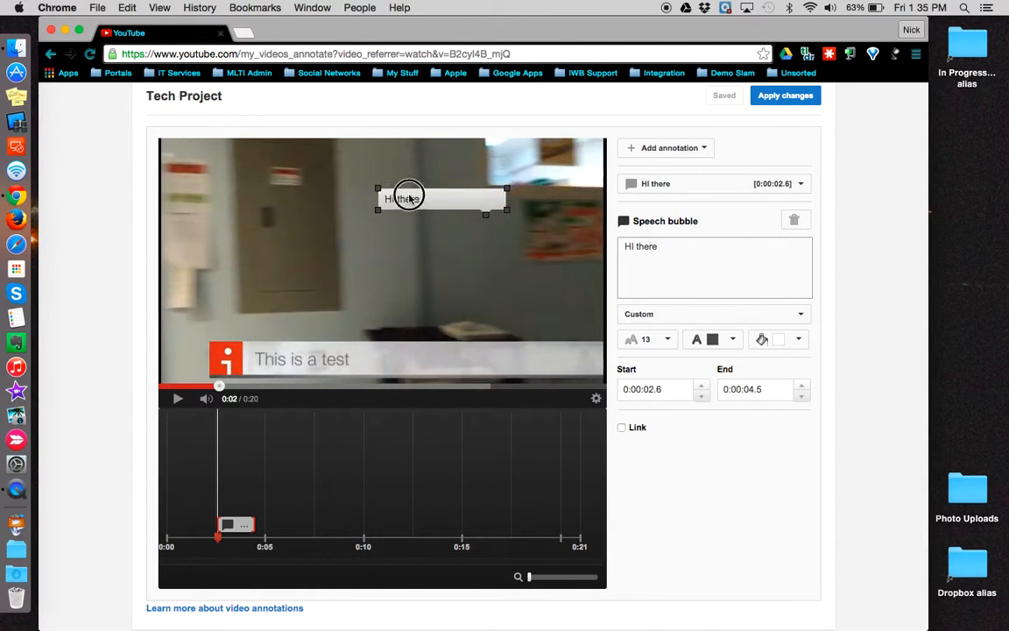
Move the 'HI there' bubble top-left, narrow it, adjust its tail, and seek to 0:03.
left_click_drag(407, 196, 315, 202)
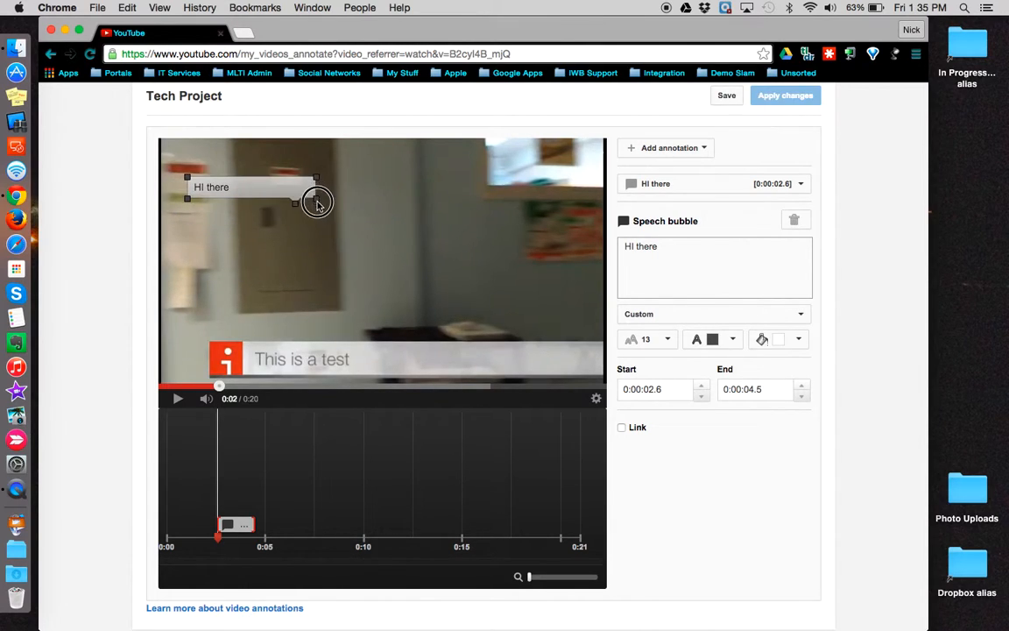
left_click_drag(317, 202, 250, 207)
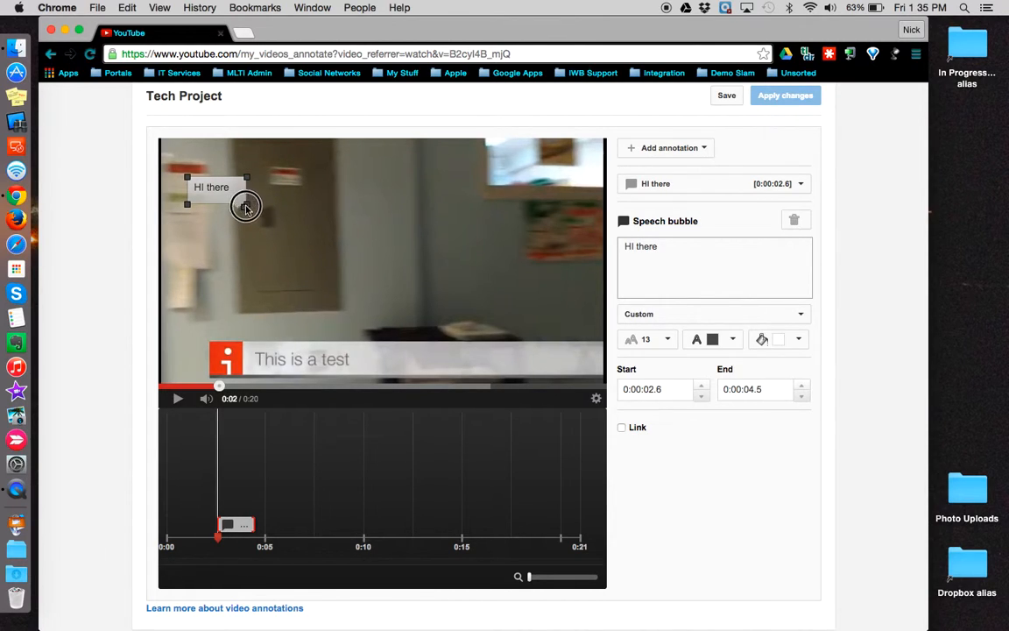
left_click(726, 95)
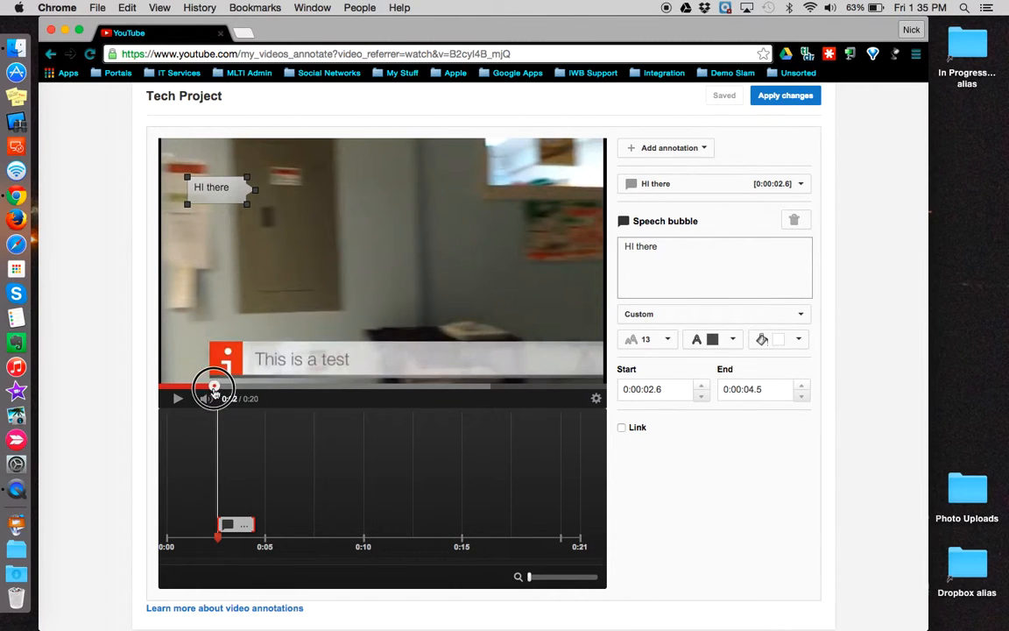
left_click(177, 399)
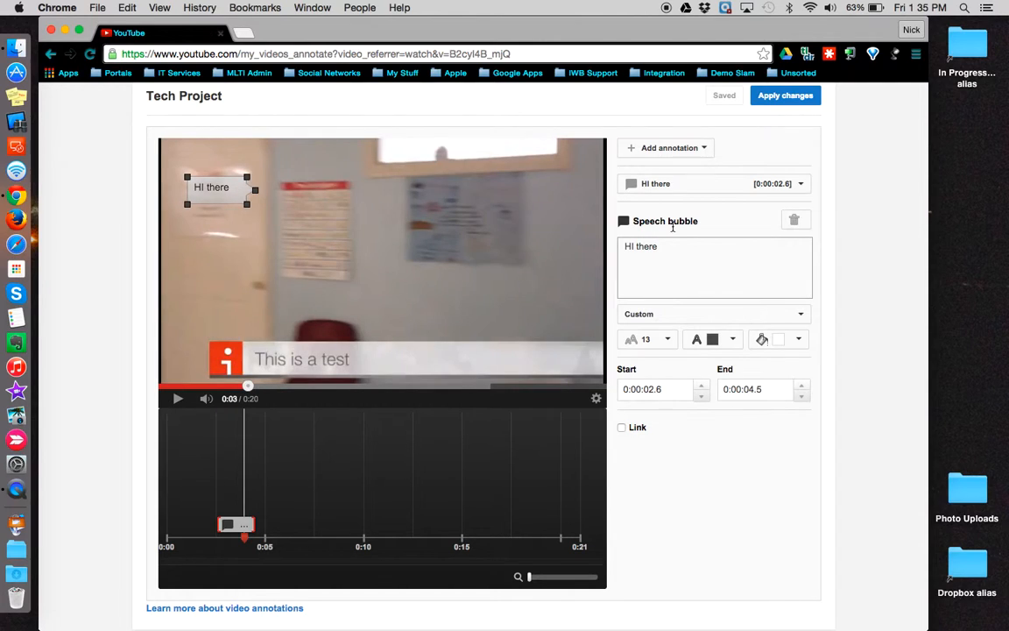
Add a note at 0:03.9 reading 'Hi, I'm a note!'.
left_click(669, 147)
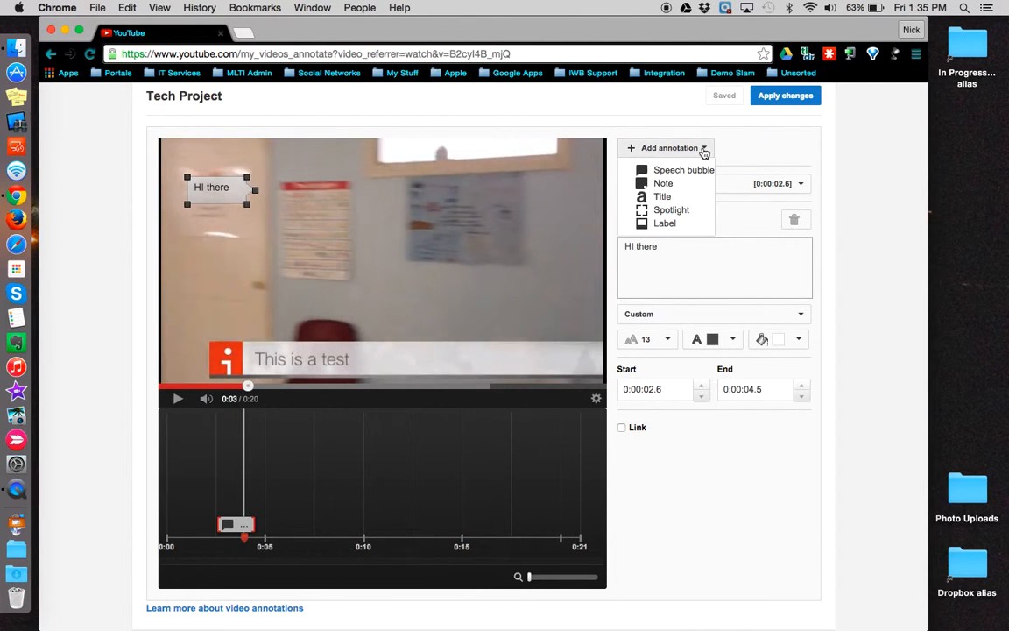
left_click(664, 183)
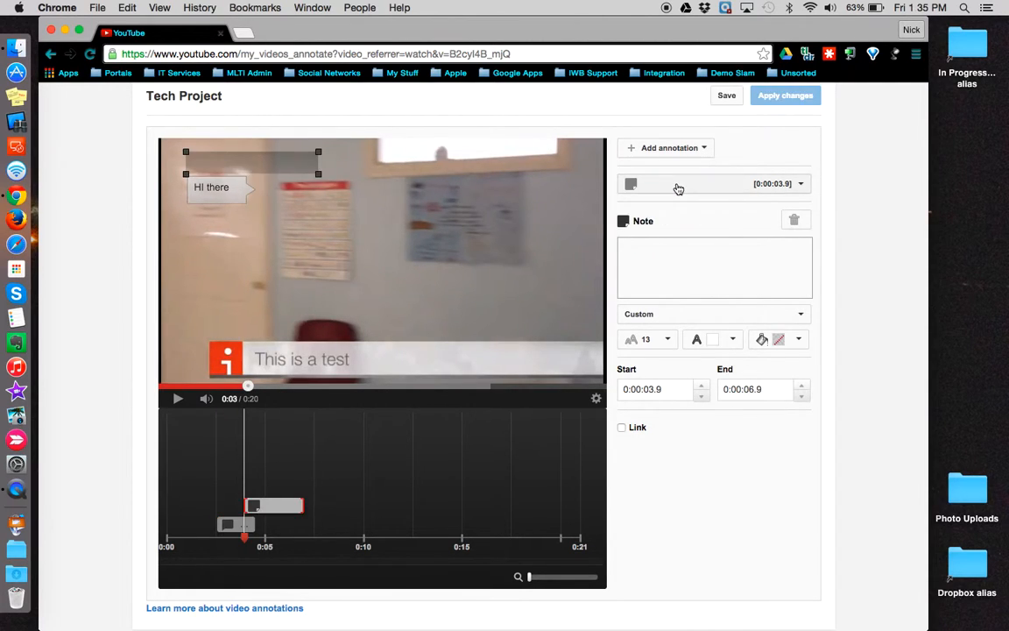
left_click(714, 267)
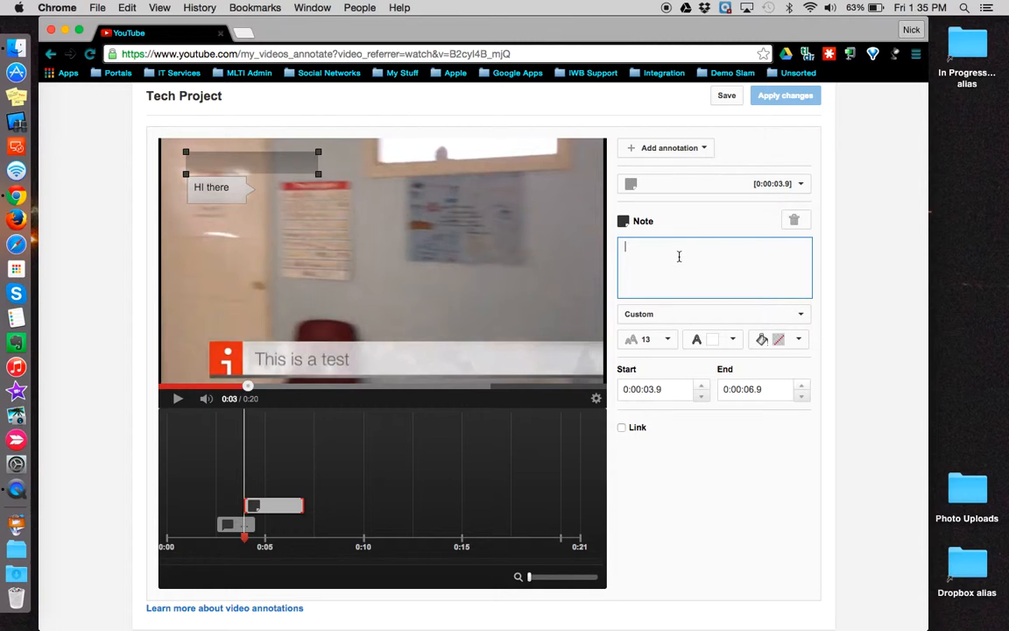
type("Hi, I'm a not")
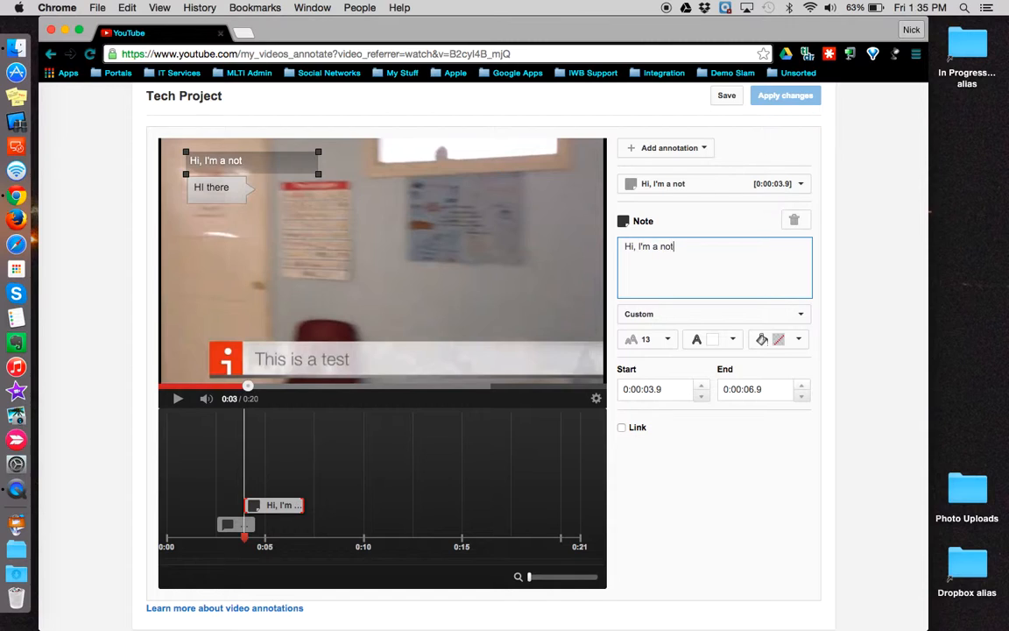
type("e!")
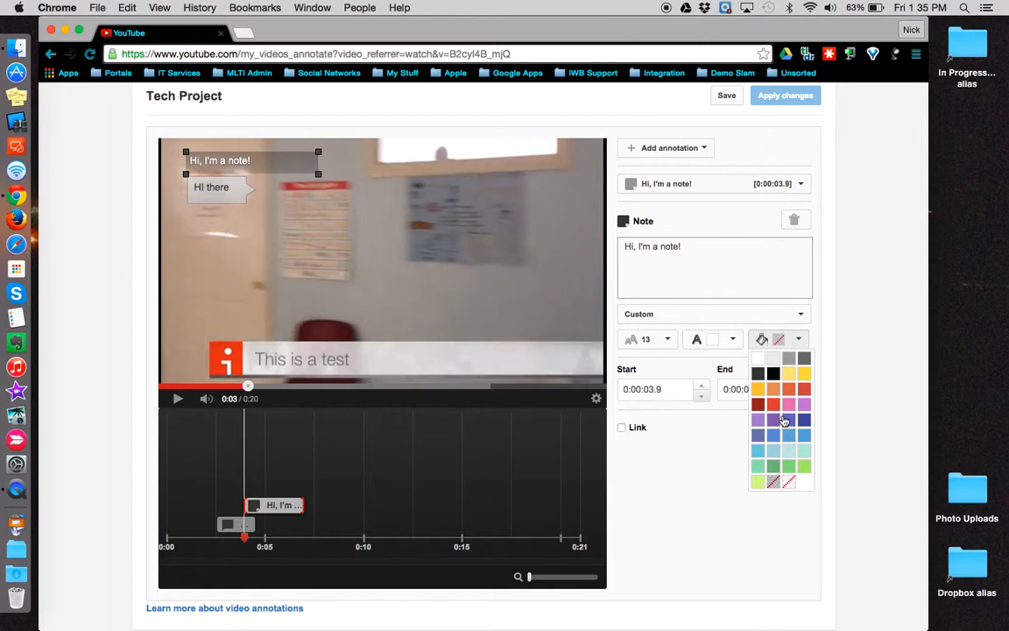
Give the note a purple background and drag it to the video's lower left.
left_click(773, 419)
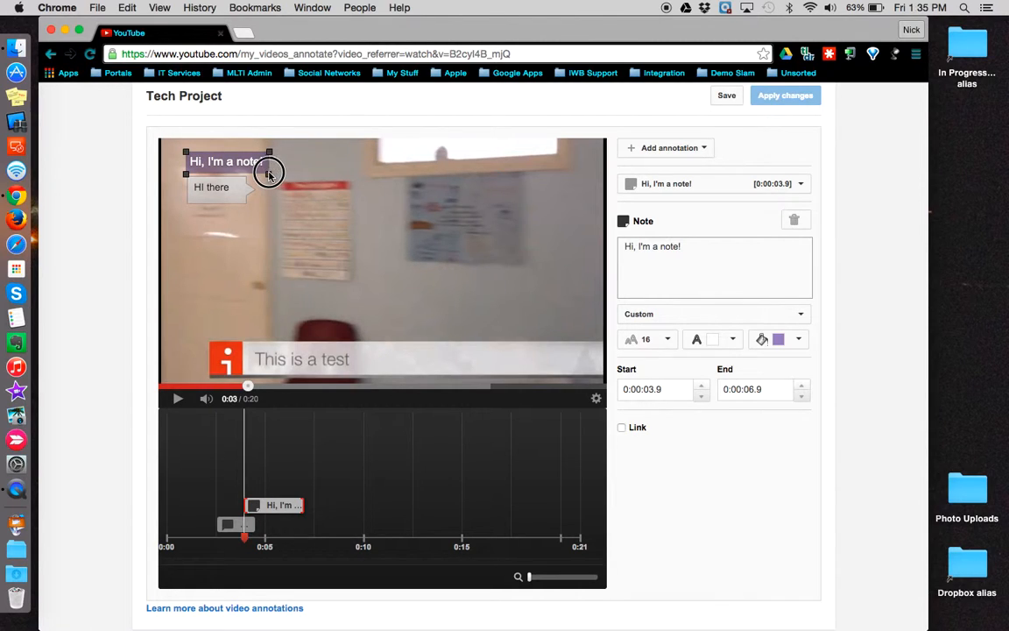
left_click(241, 161)
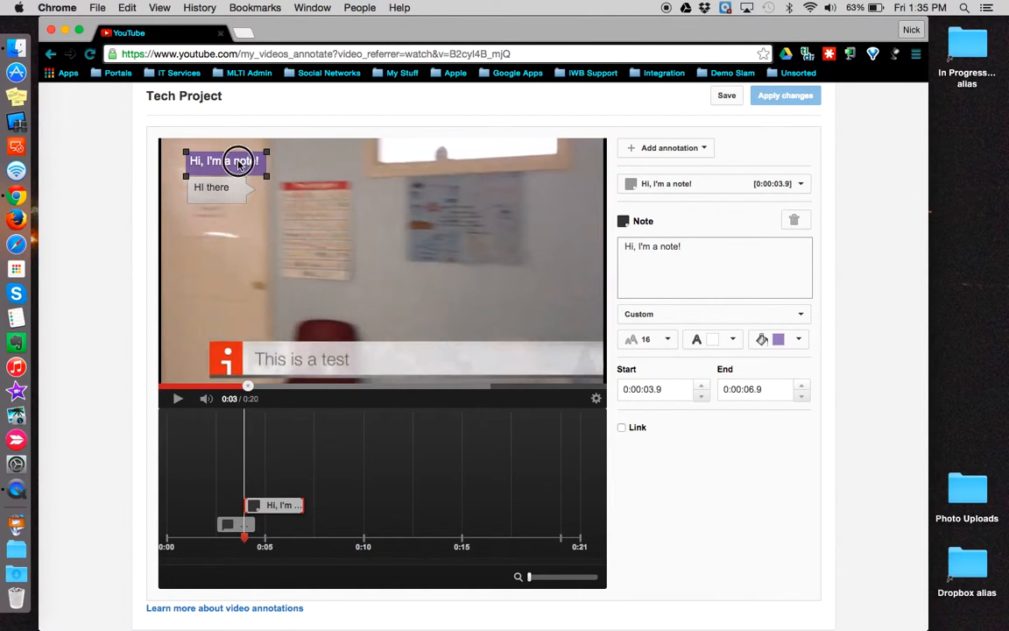
left_click_drag(228, 161, 228, 292)
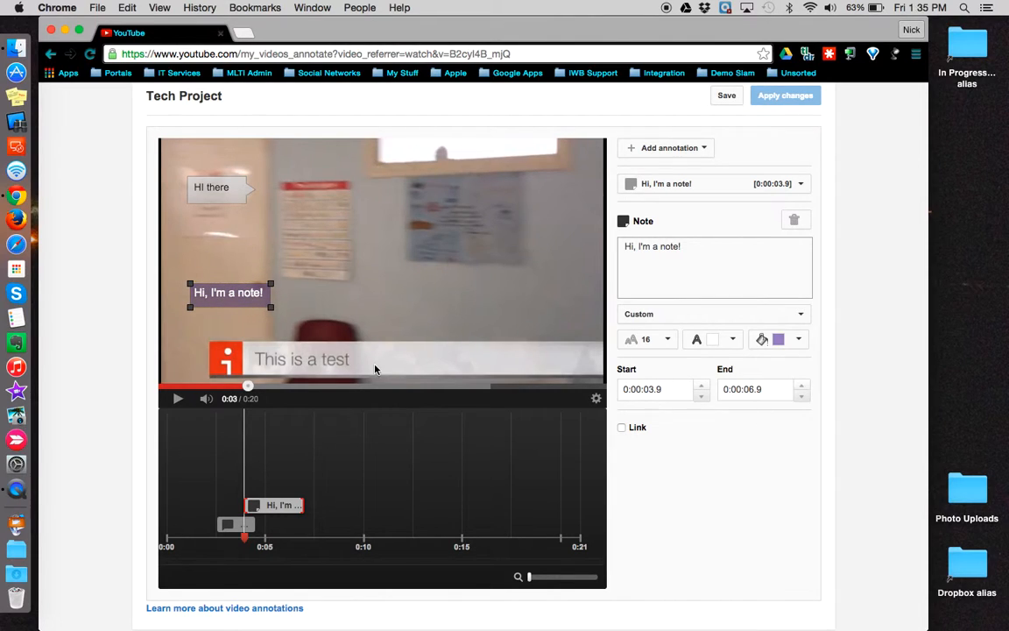
mouse_move(302, 504)
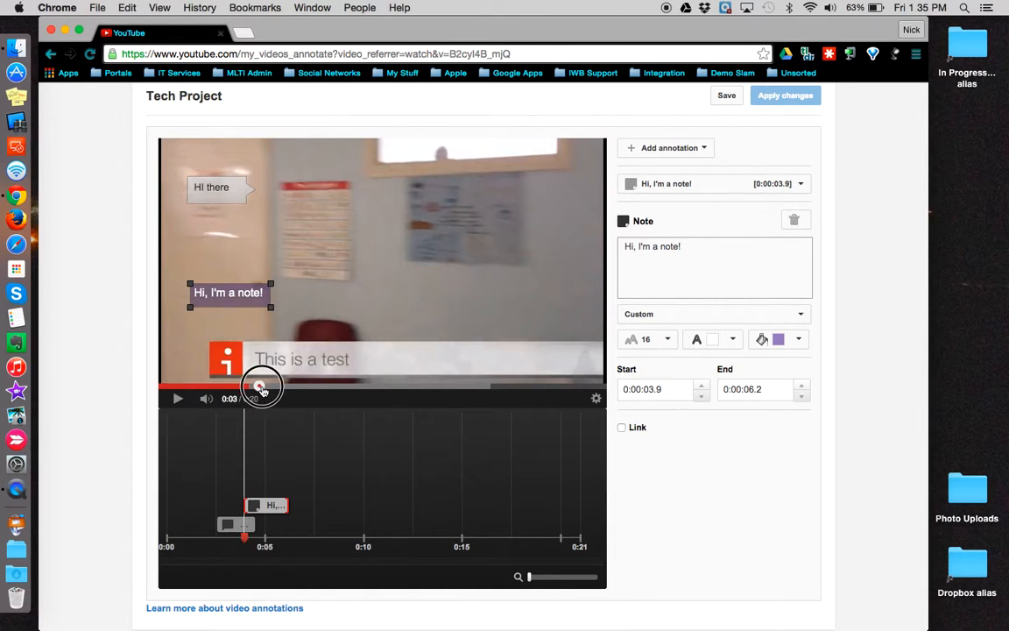
Move playback to 0:06, save the note, and zoom the timeline in.
left_click_drag(263, 385, 311, 386)
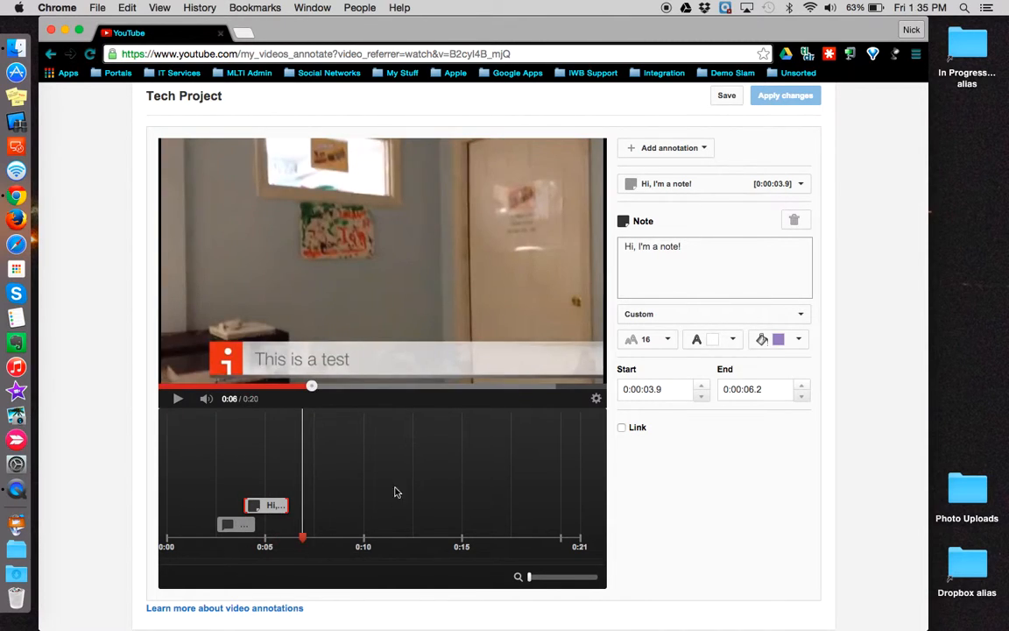
mouse_move(338, 497)
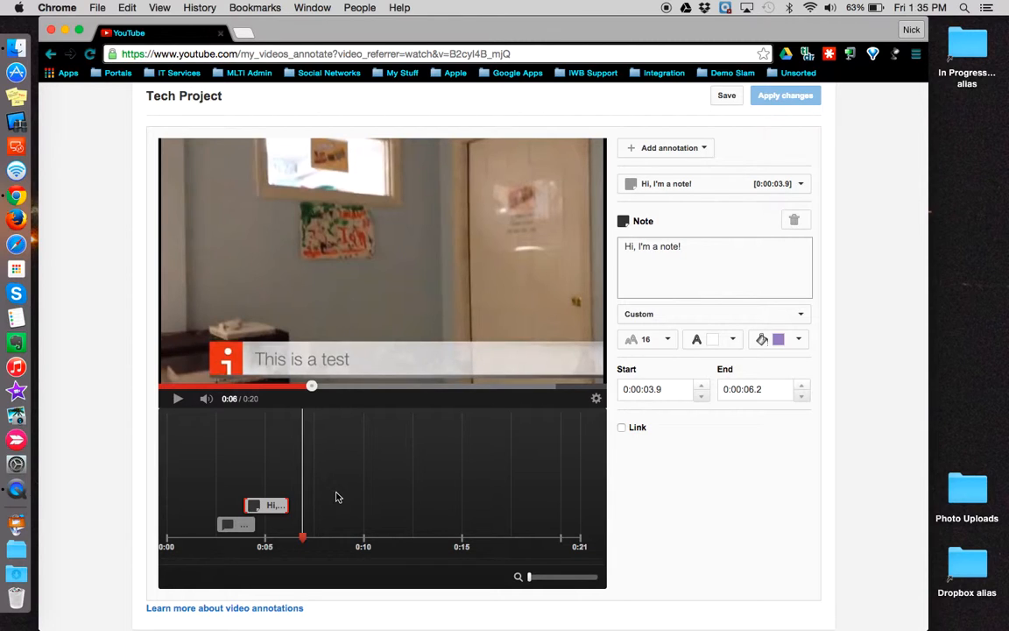
left_click(726, 95)
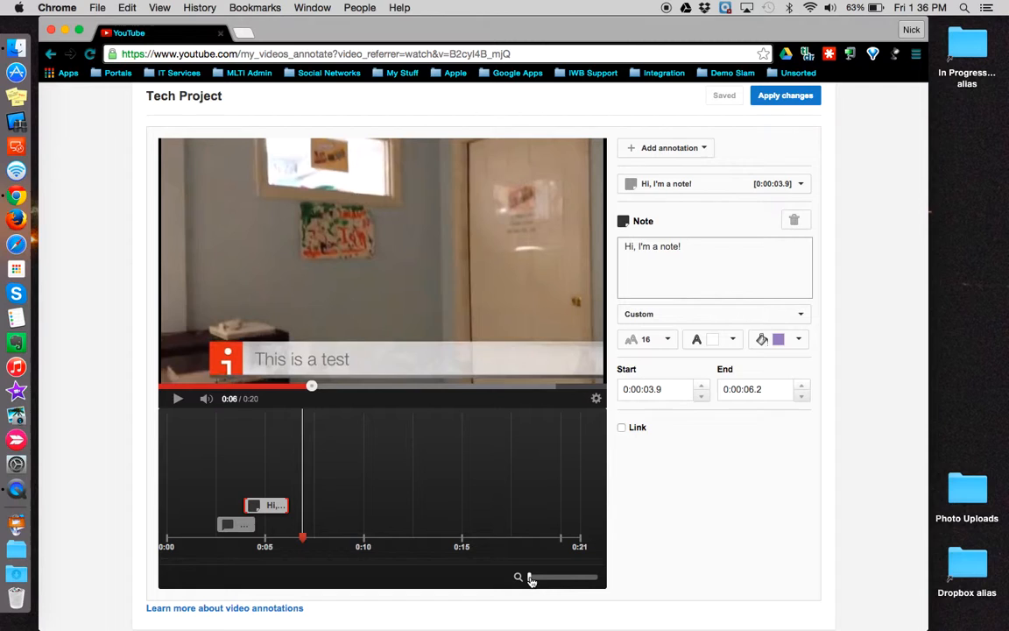
left_click_drag(530, 577, 567, 577)
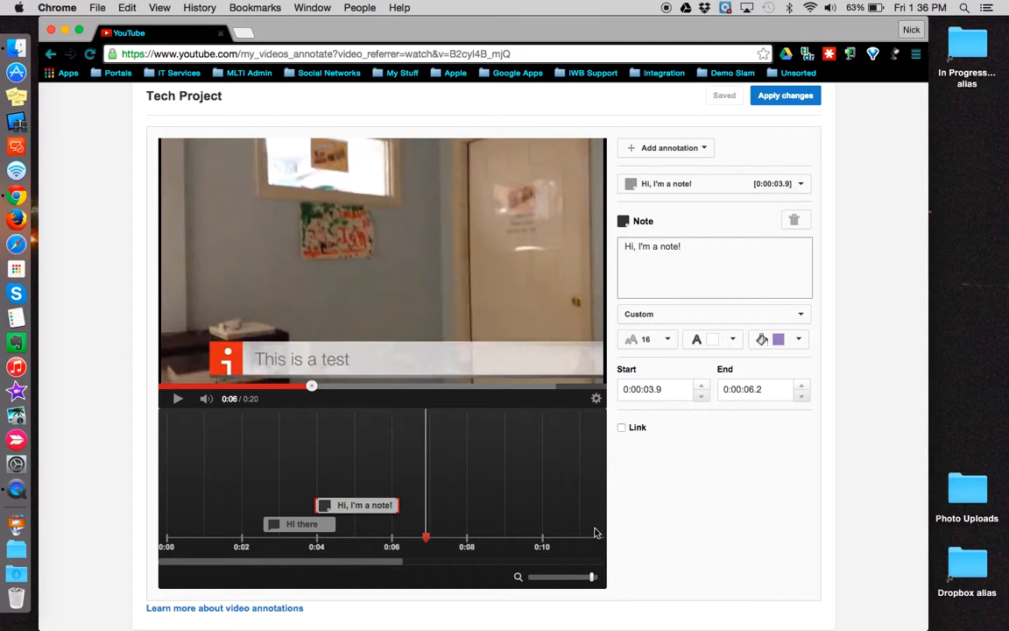
left_click(671, 147)
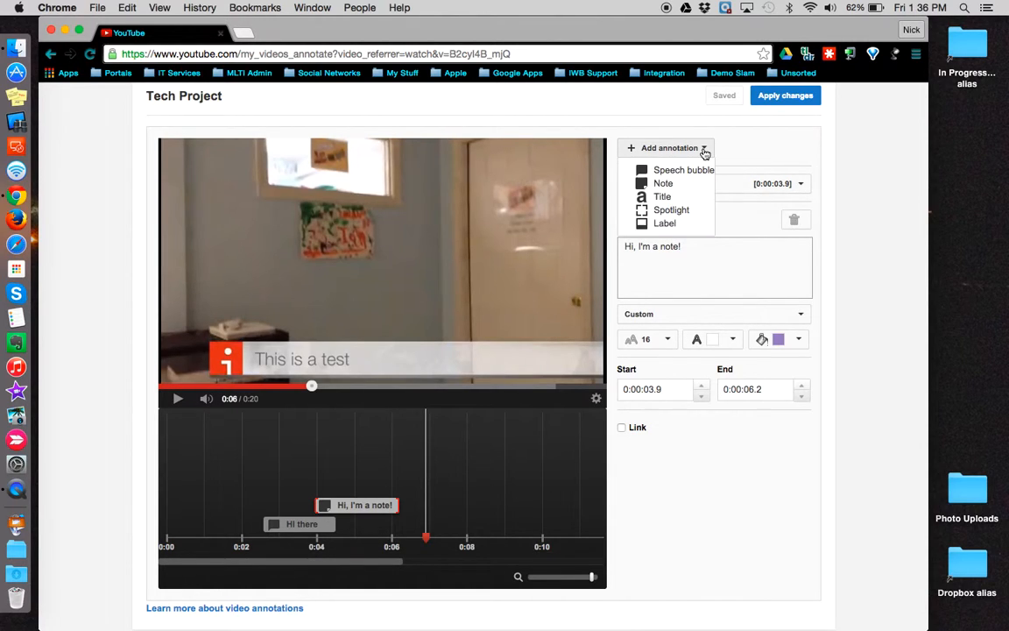
mouse_move(671, 210)
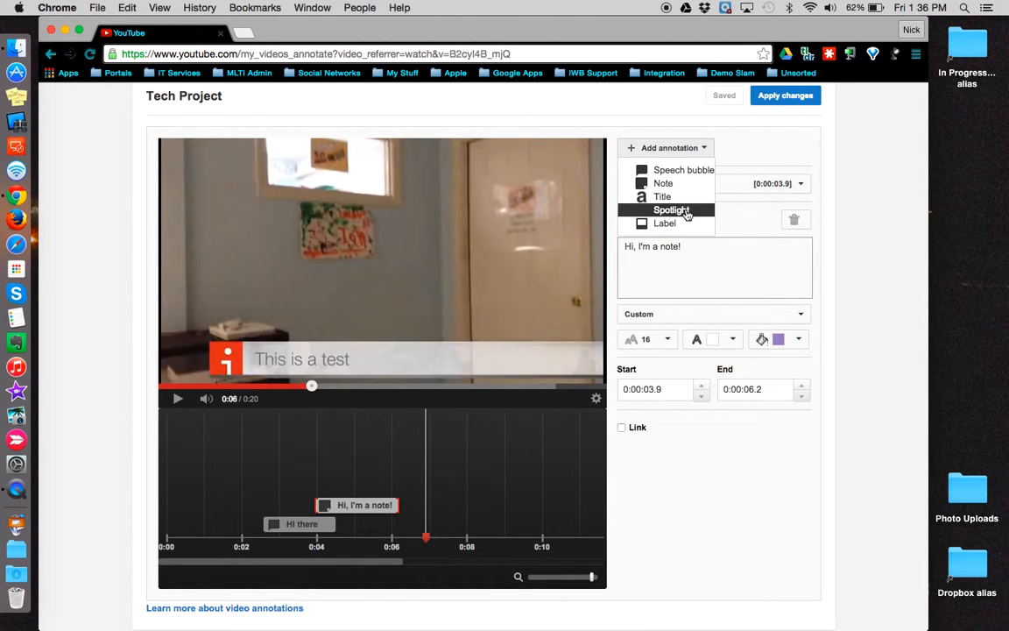
Add a 'Spotlight this poster' spotlight framing the wall poster, running 0:06.9–0:09.9.
left_click(671, 209)
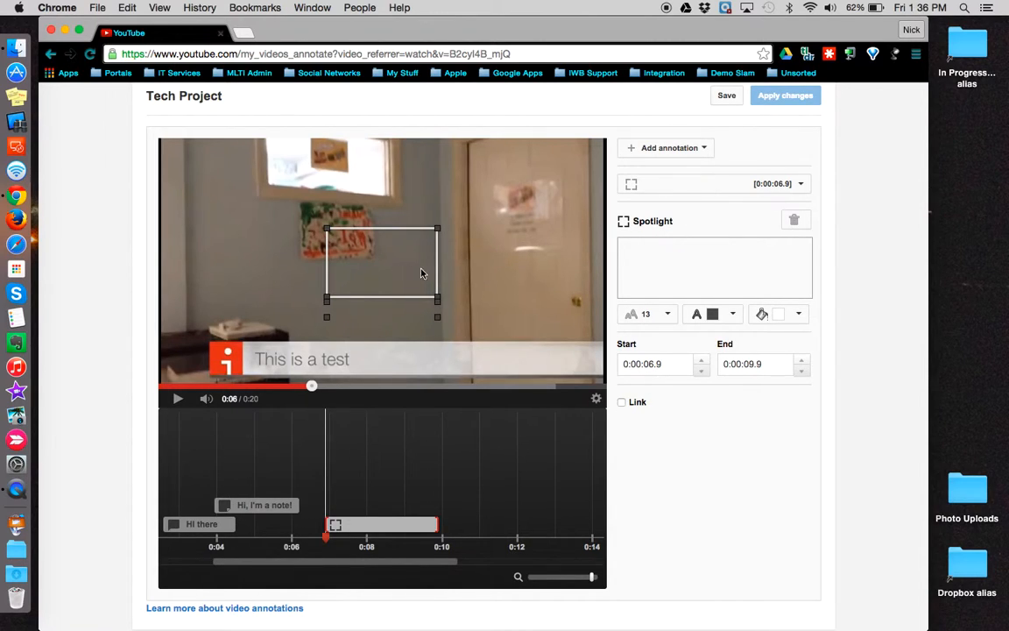
left_click(714, 267)
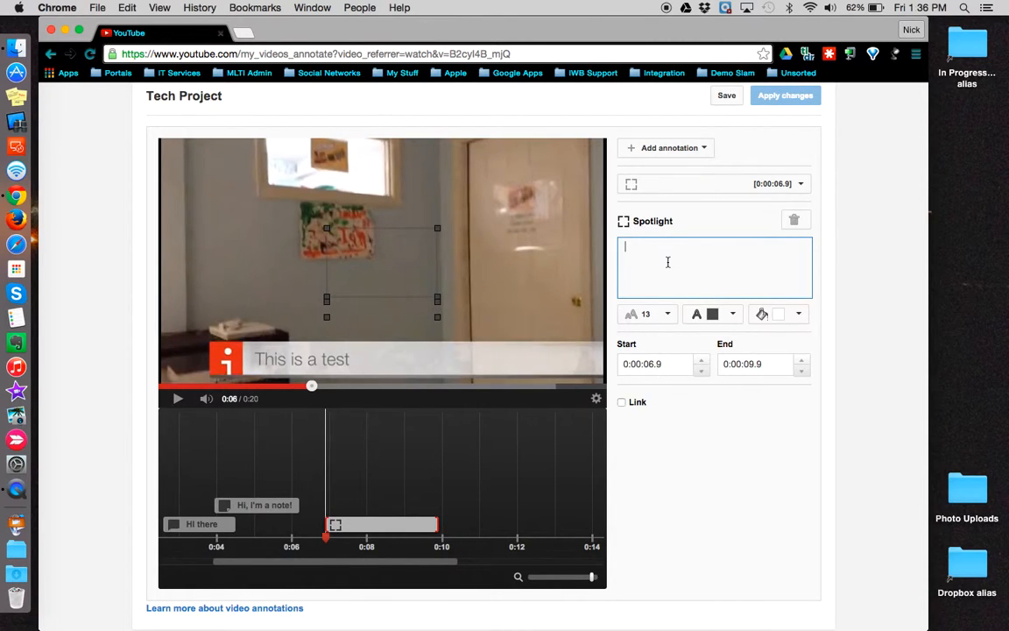
type("Spotlight this poster")
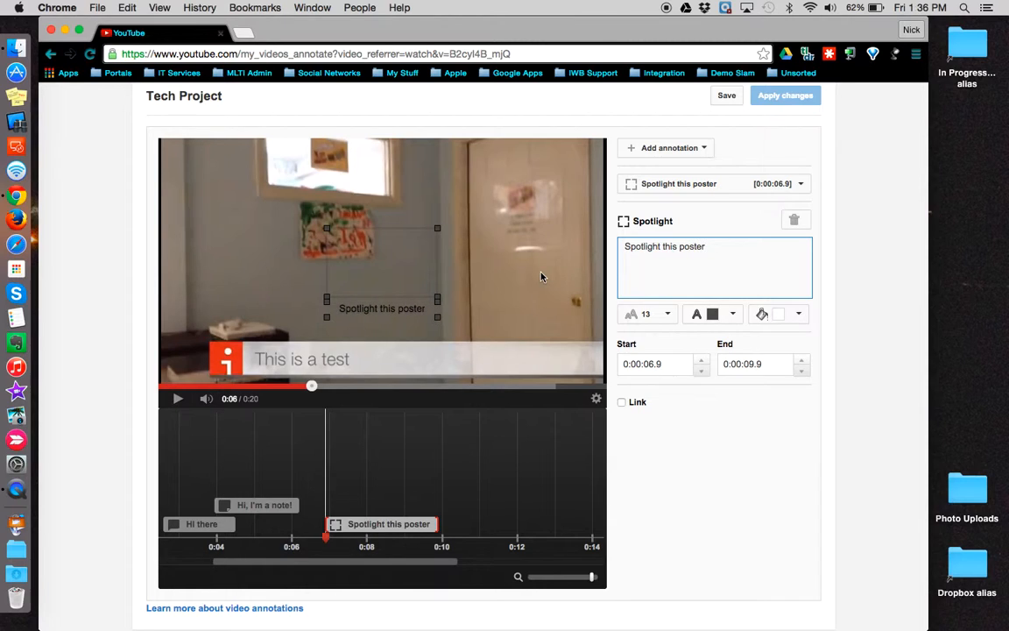
left_click(368, 239)
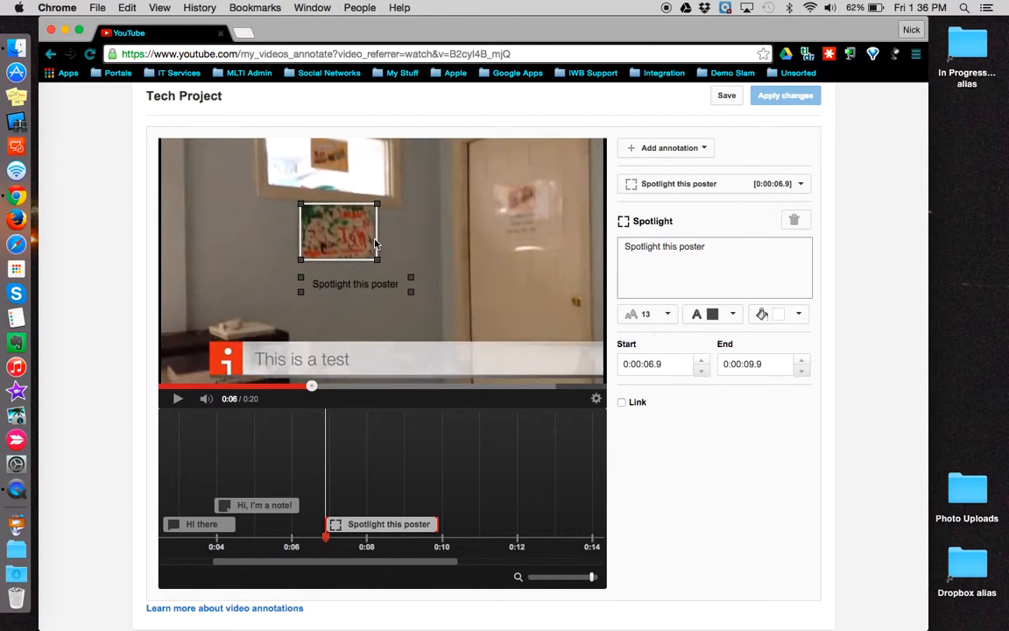
mouse_move(327, 240)
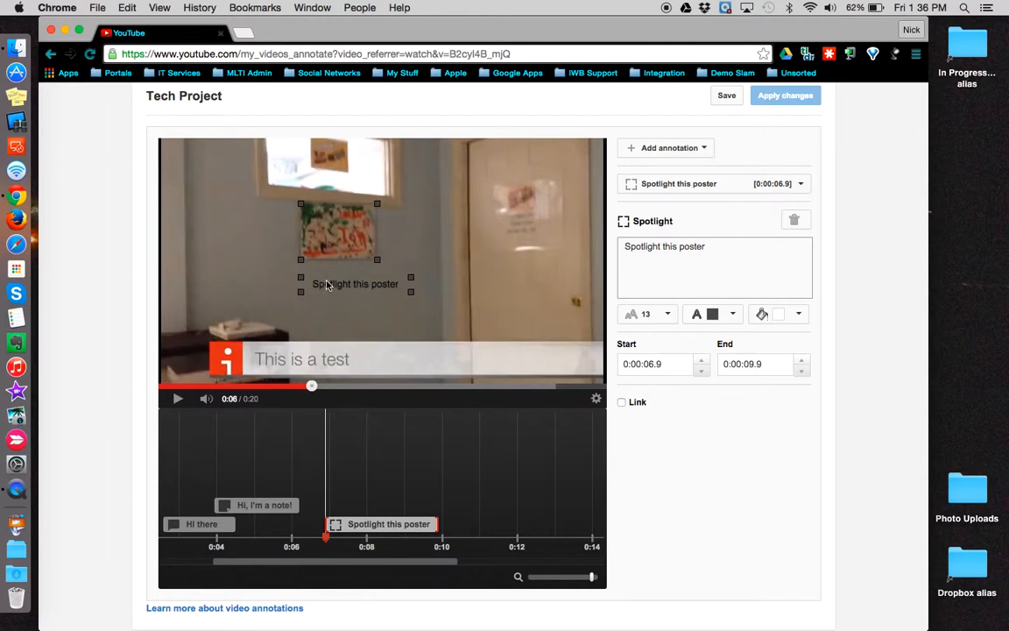
mouse_move(328, 290)
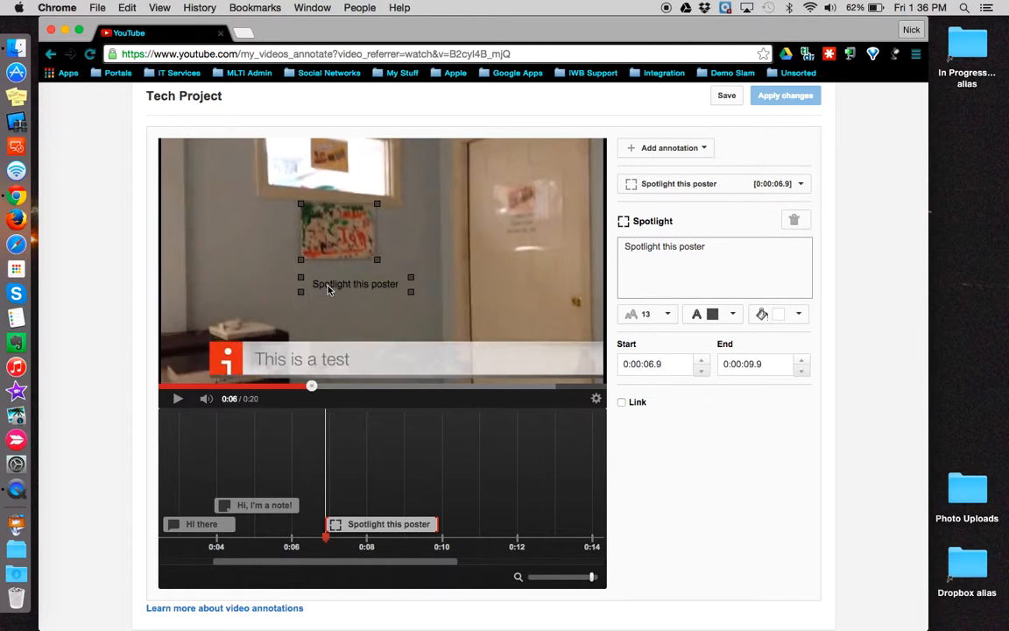
Save the spotlight, then play and pause the video at 0:12 to preview annotations.
left_click(726, 95)
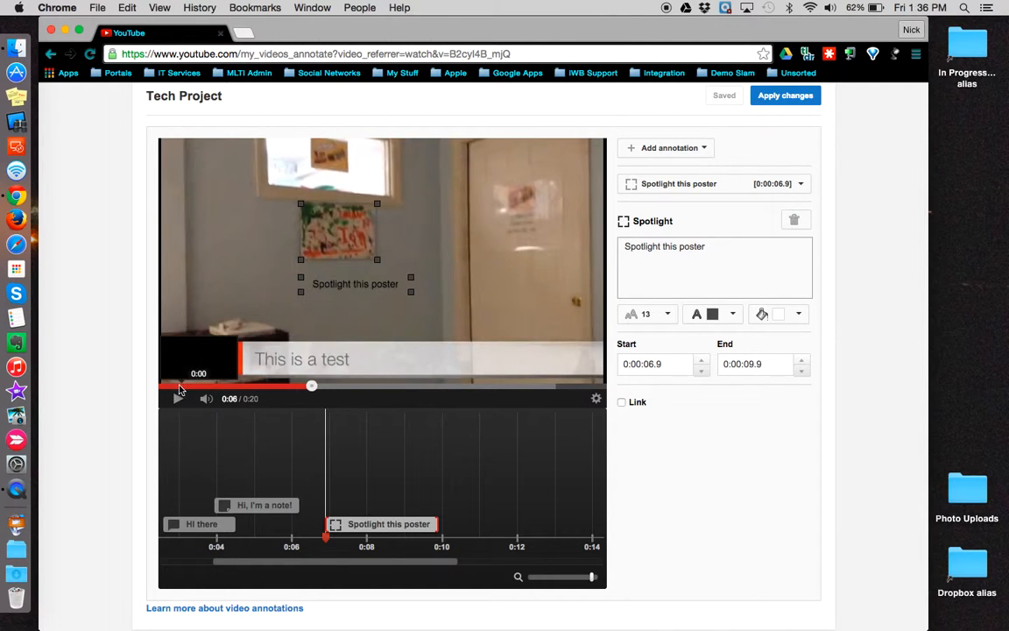
left_click(177, 399)
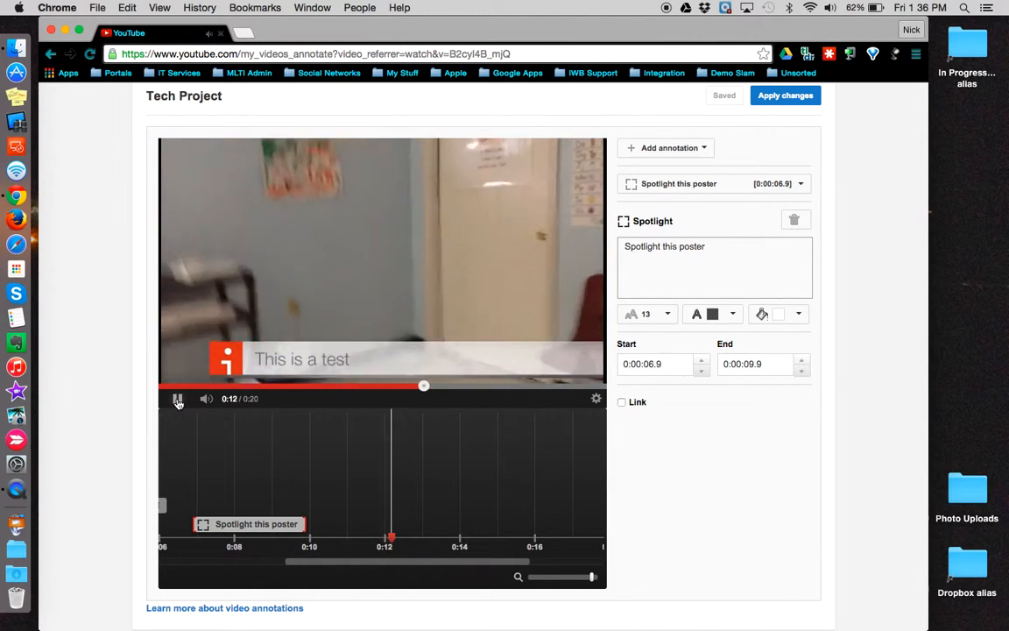
left_click(177, 398)
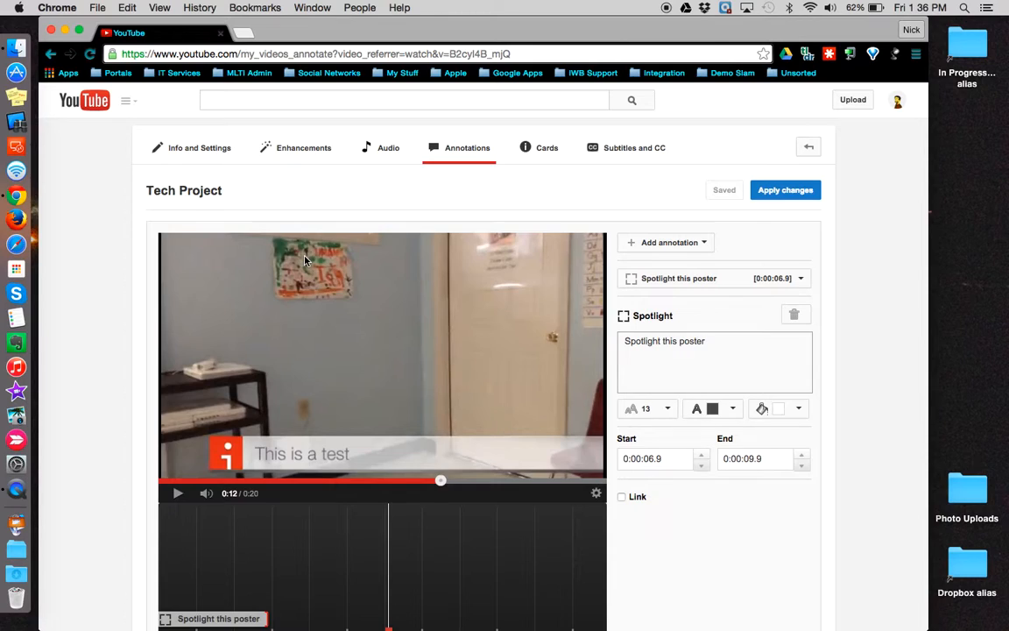
mouse_move(370, 254)
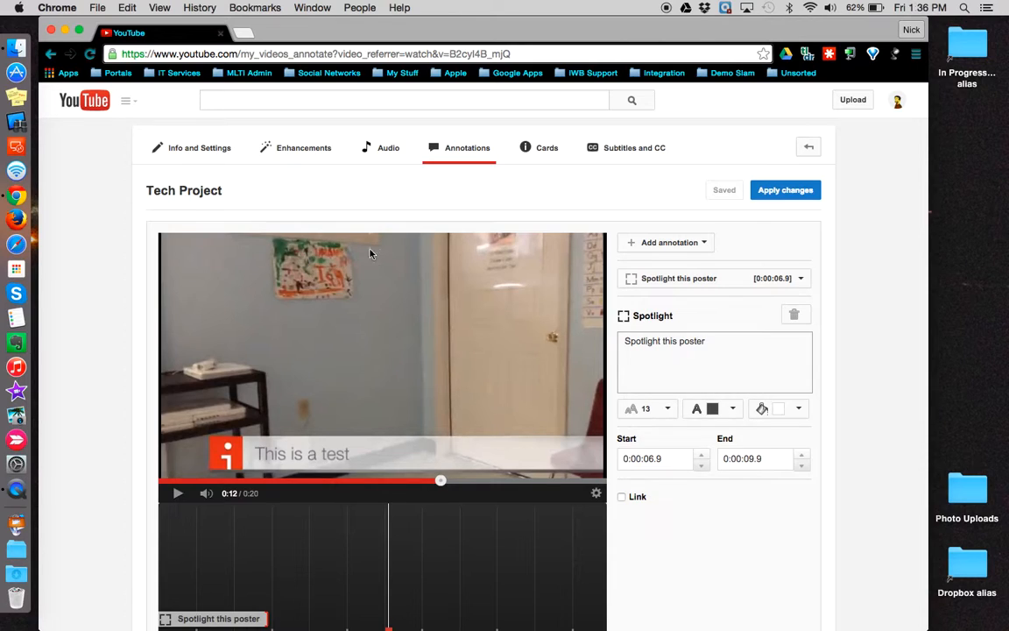